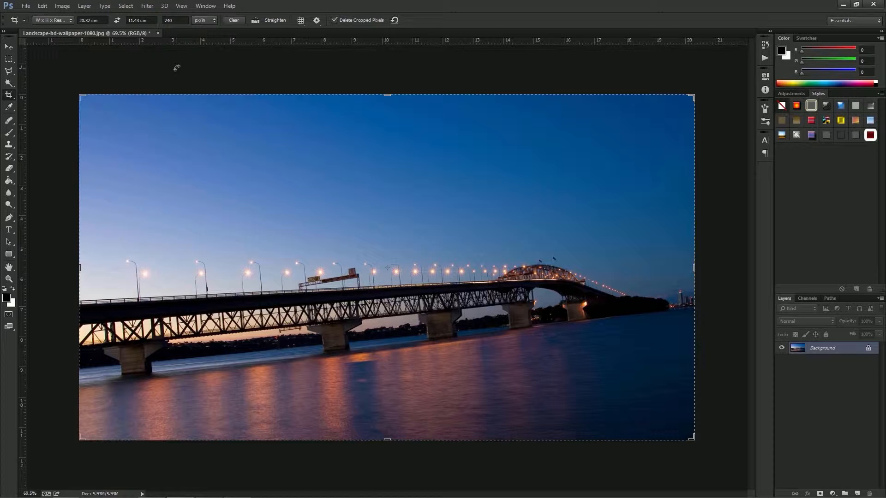
mouse_move(160, 78)
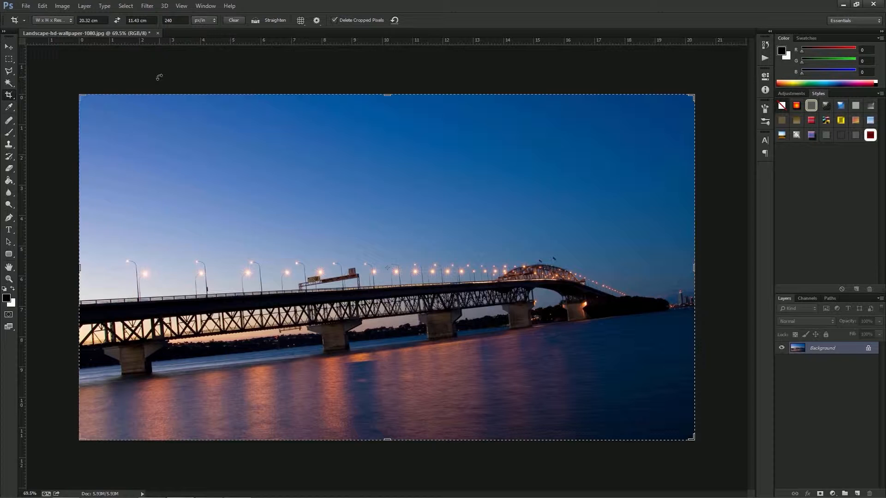
mouse_move(17, 102)
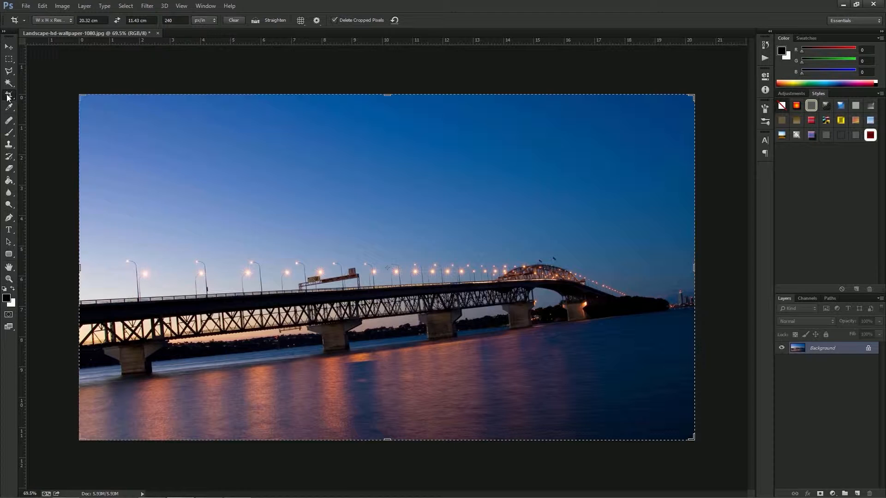
mouse_move(10, 93)
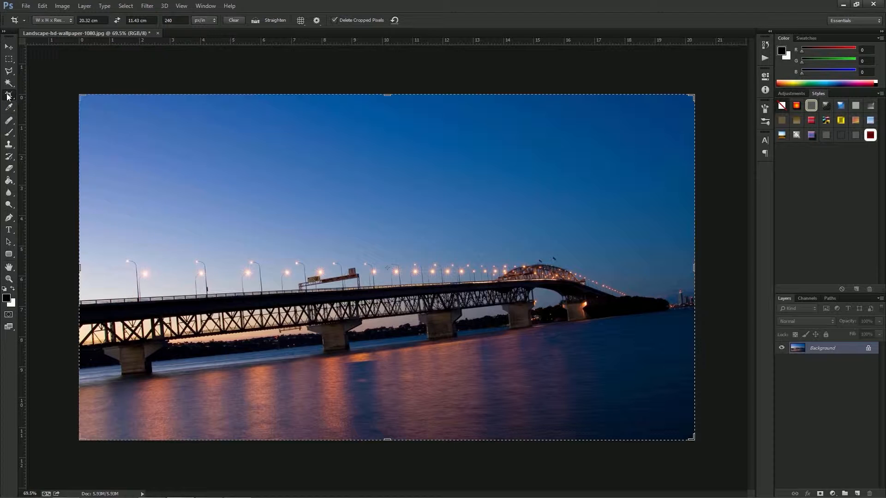
- Open the Crop tool's aspect ratio presets dropdown for the bridge photo
click(52, 21)
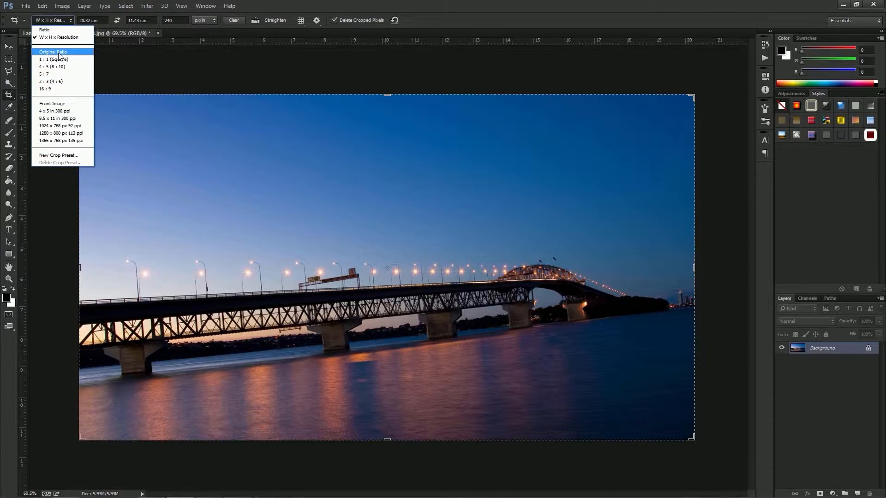
- Preview Original Ratio, 1:1 Square and 5:7 crops, then revert to W x H x Resolution
click(53, 51)
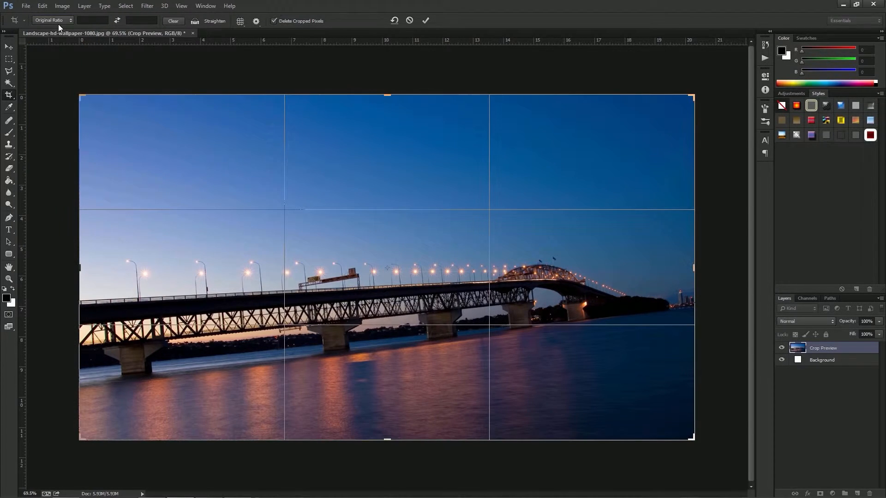
click(52, 20)
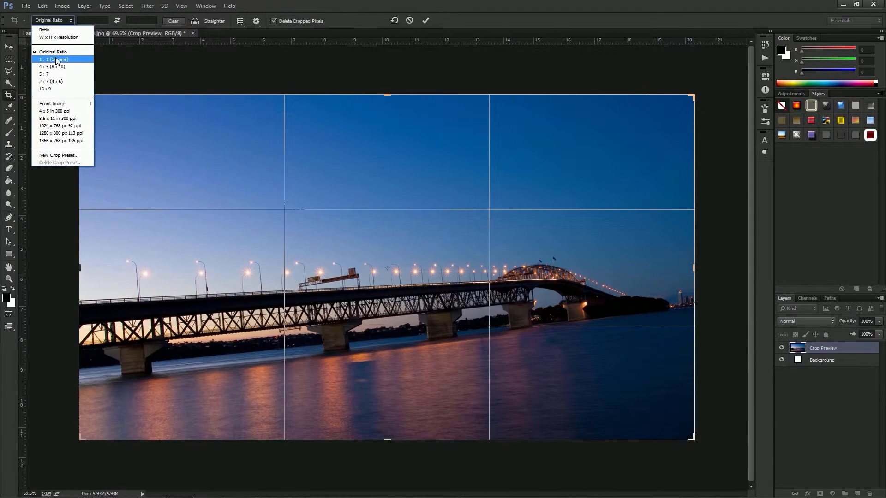
click(54, 59)
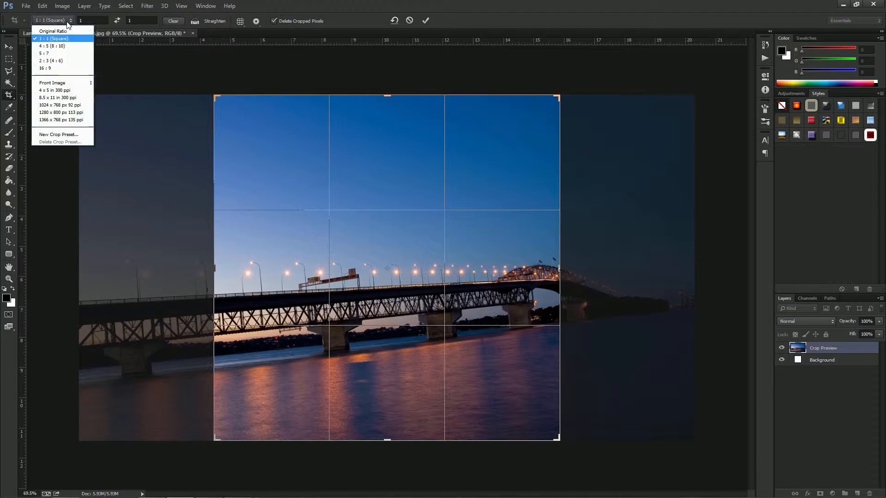
click(51, 46)
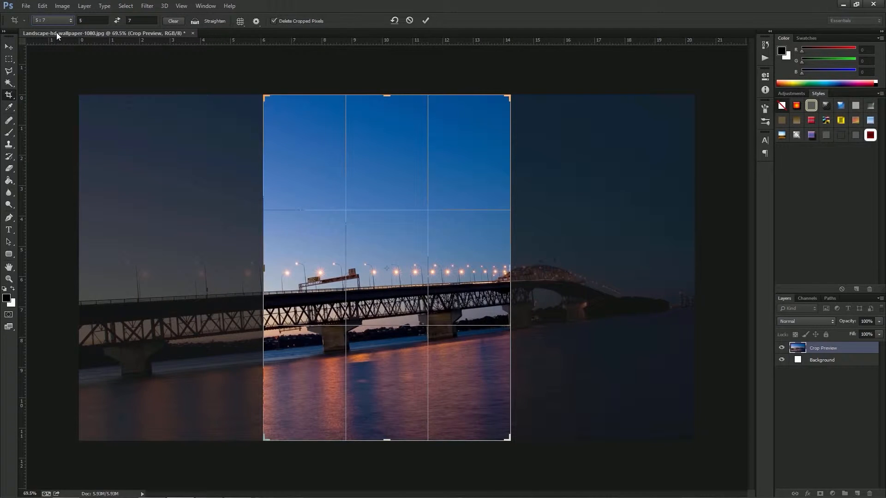
click(68, 21)
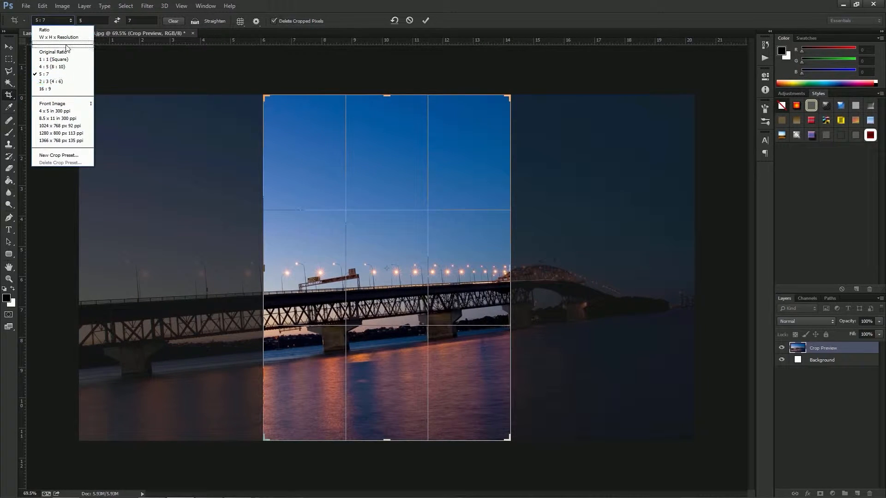
click(58, 37)
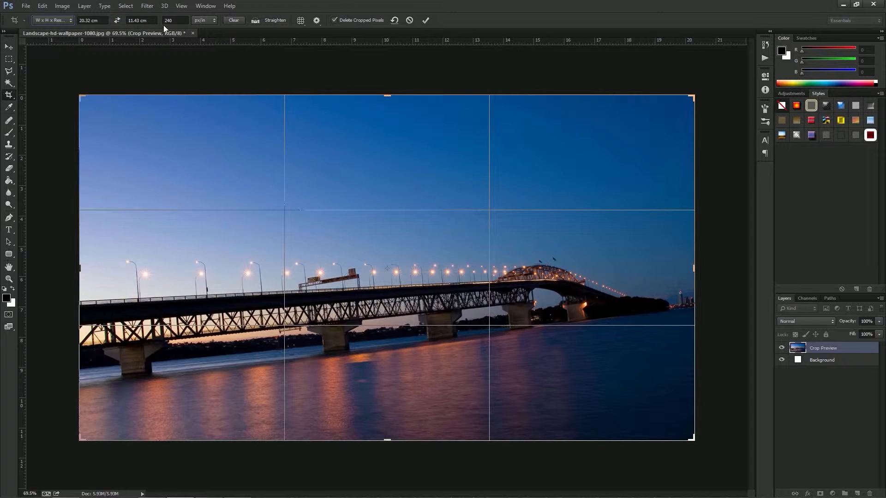
mouse_move(174, 20)
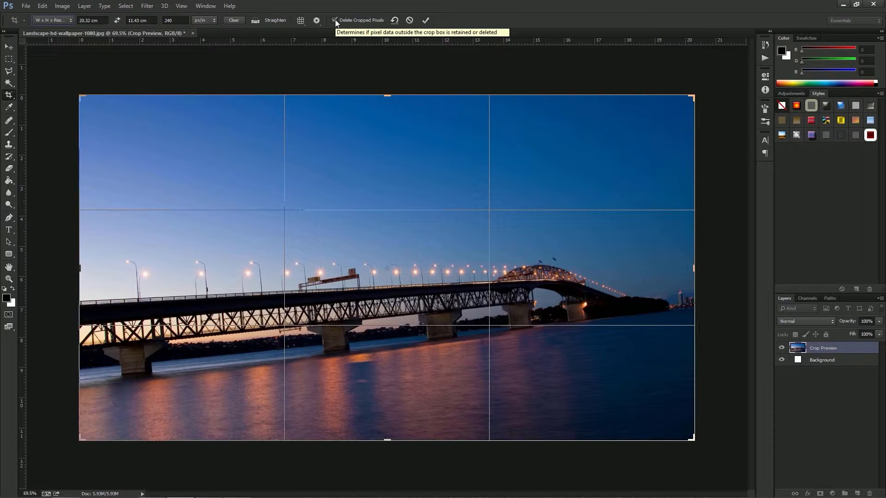
- Drag the crop frame's top edge inward over the bridge photo, resizing the crop box
drag(389, 95, 393, 127)
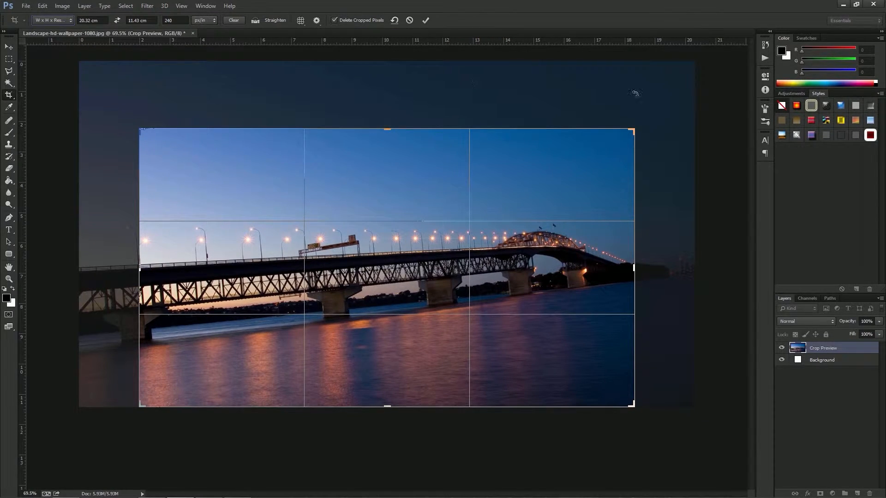
mouse_move(667, 186)
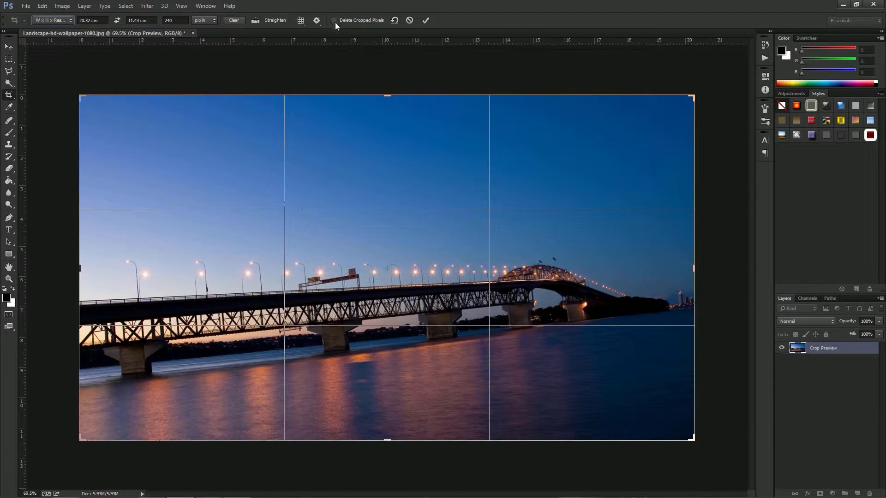
drag(387, 95, 387, 126)
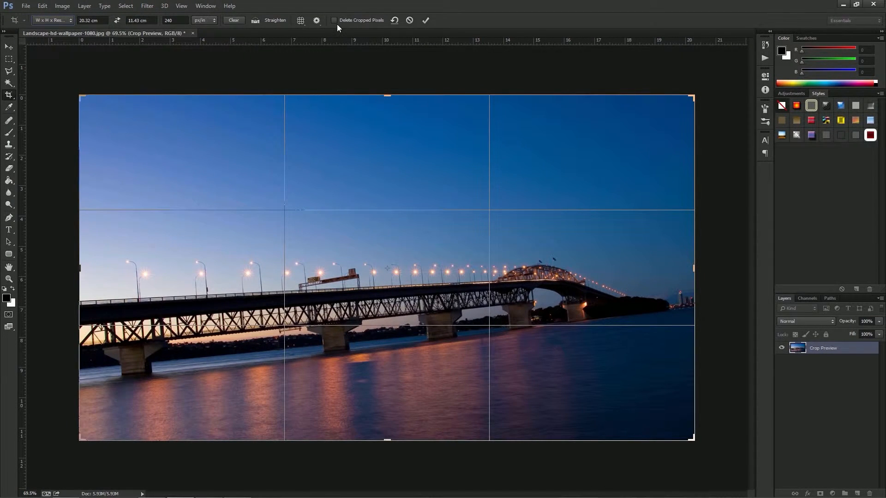
mouse_move(328, 31)
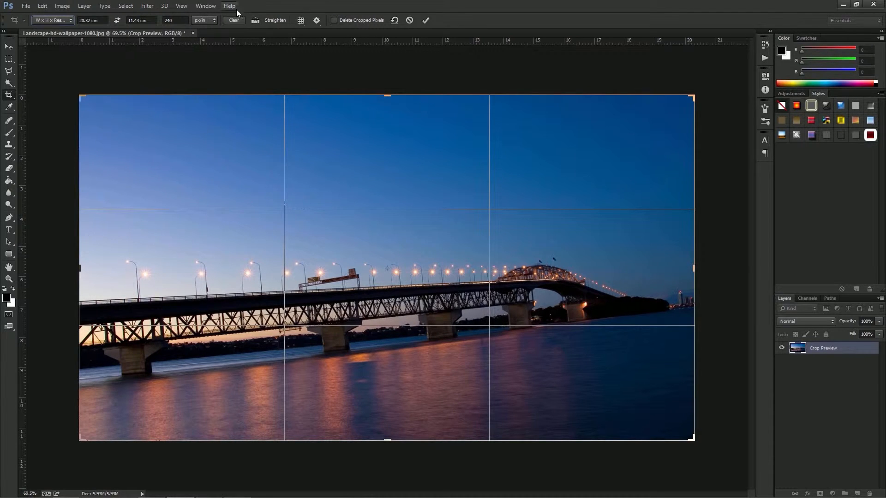
mouse_move(266, 24)
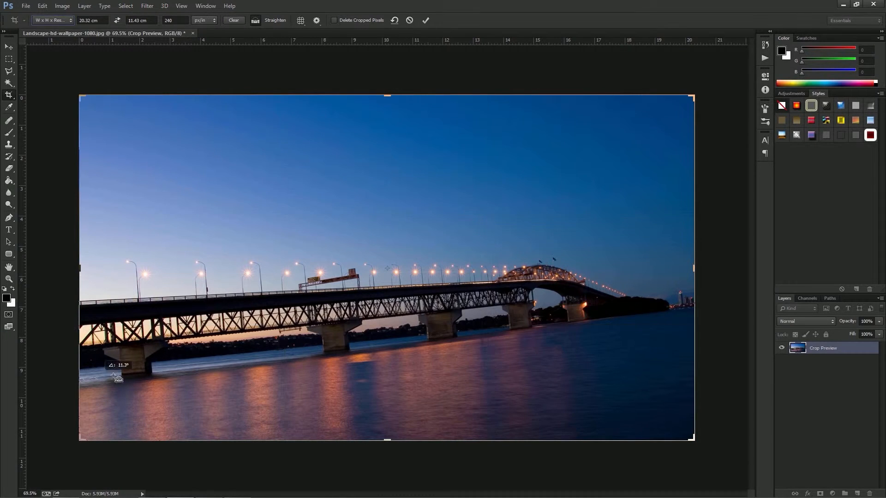
- Straighten the photo along the waterline beneath the bridge and commit the rotated crop
drag(113, 376, 695, 308)
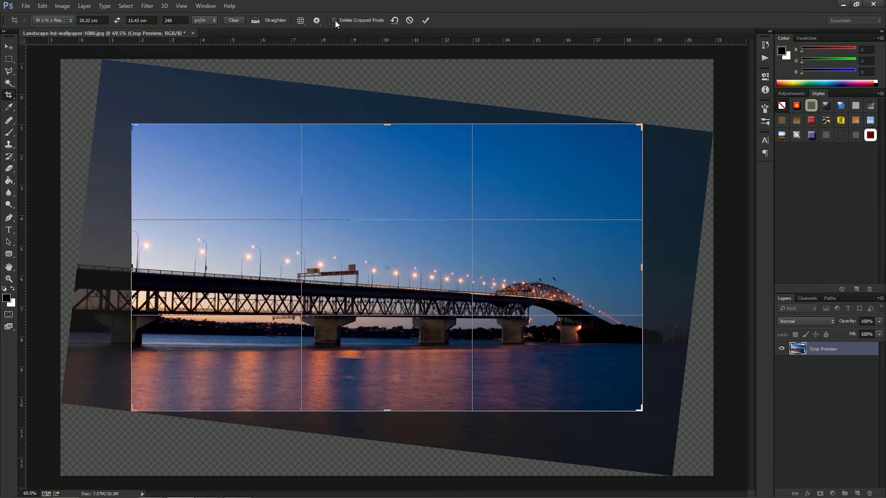
mouse_move(335, 20)
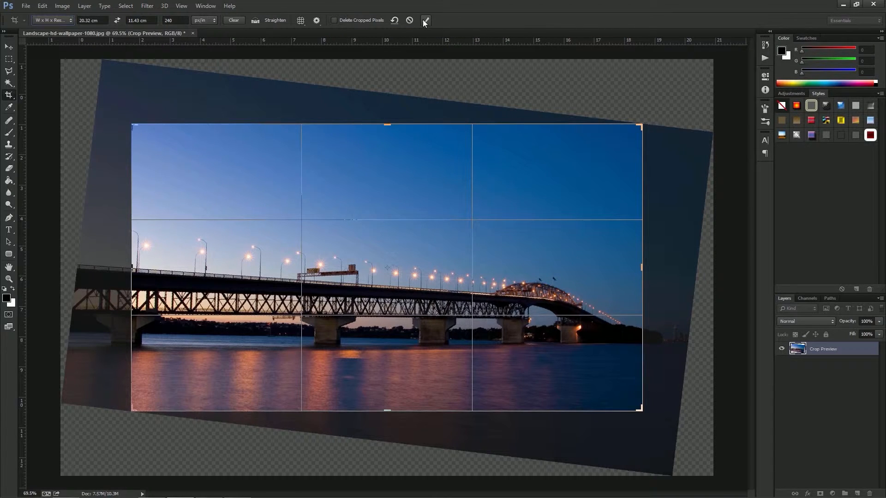
mouse_move(425, 20)
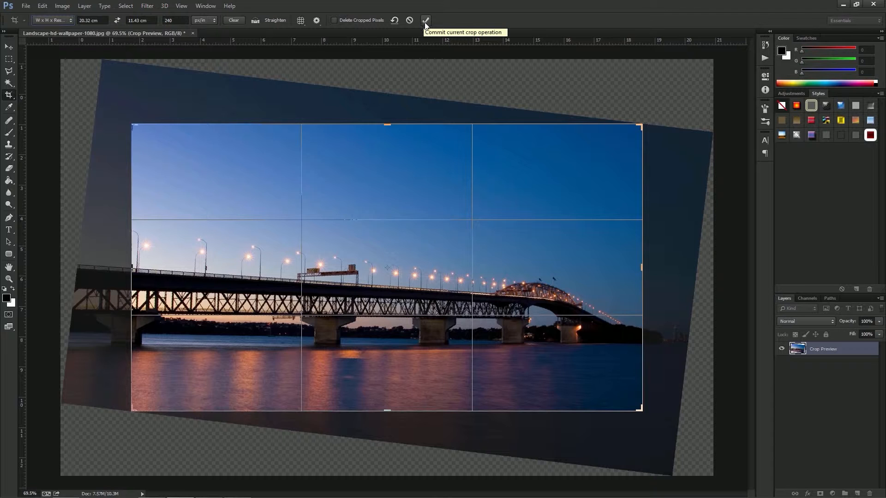
click(425, 20)
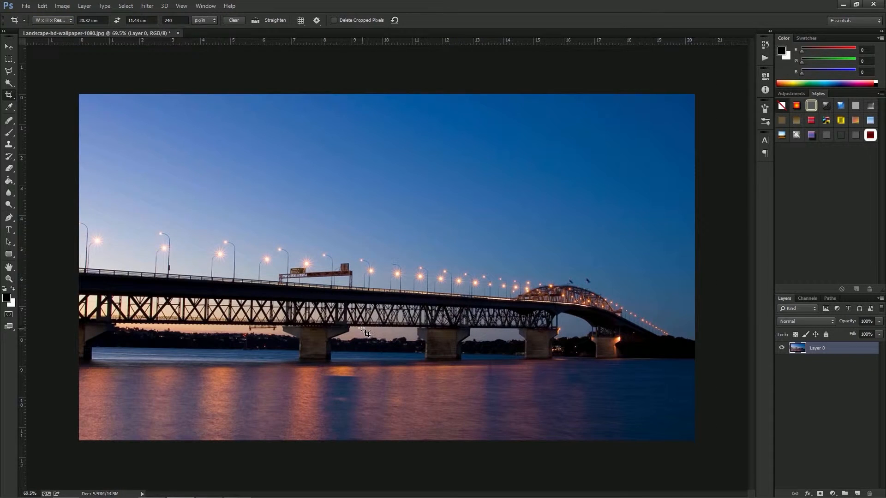
mouse_move(250, 199)
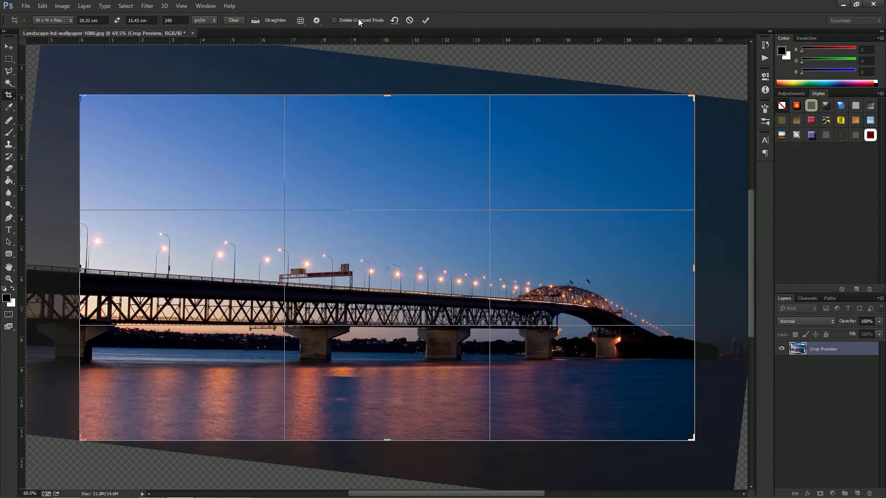
- Enable Delete Cropped Pixels and commit the leveled crop, trimming Layer 0 to the frame
click(334, 19)
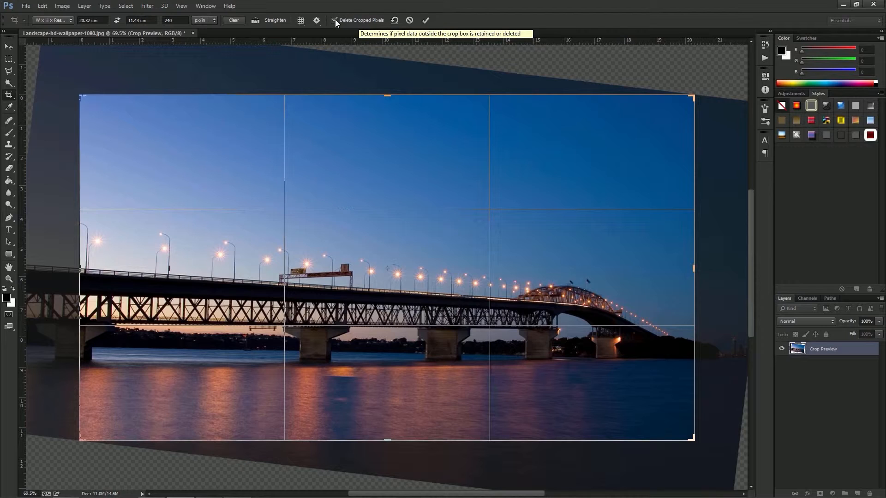
mouse_move(301, 62)
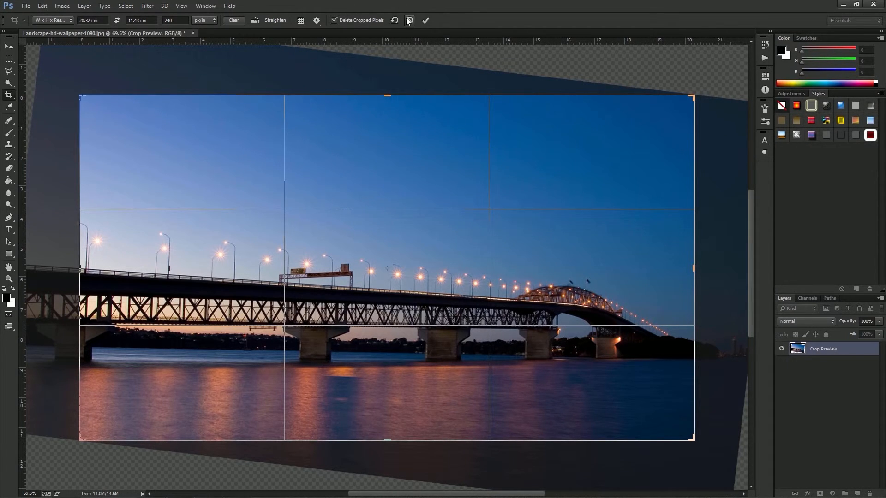
click(426, 20)
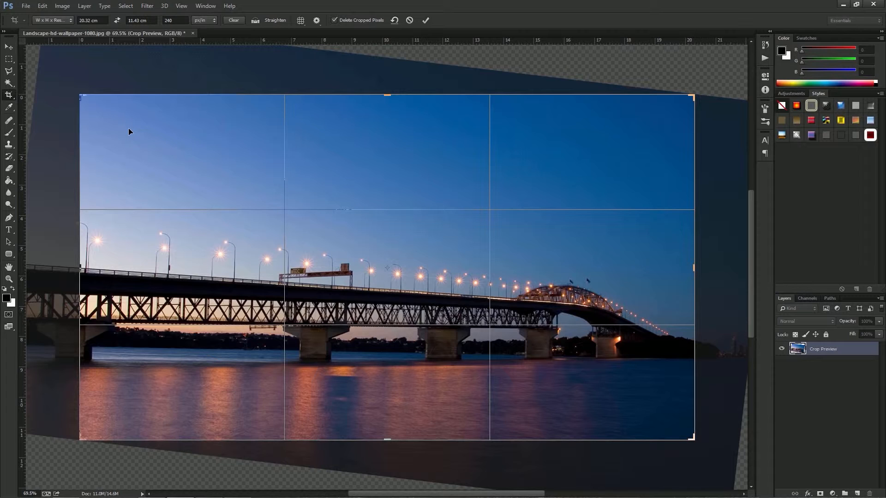
mouse_move(226, 77)
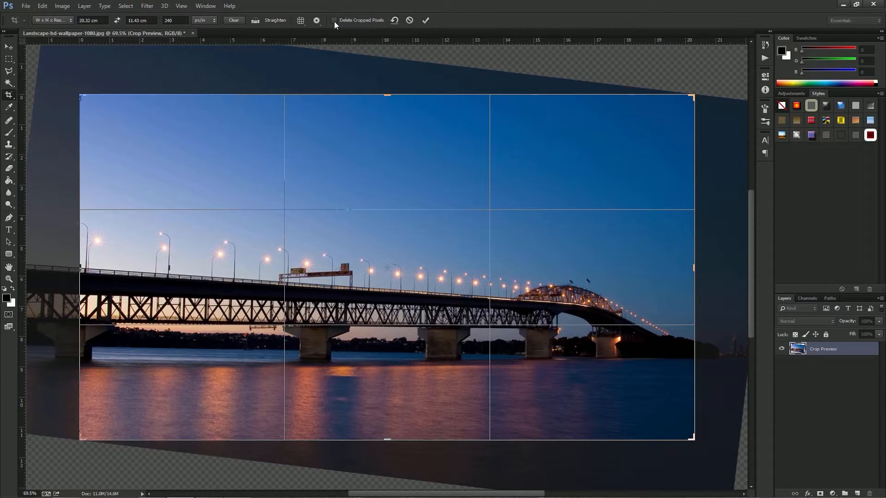
mouse_move(335, 20)
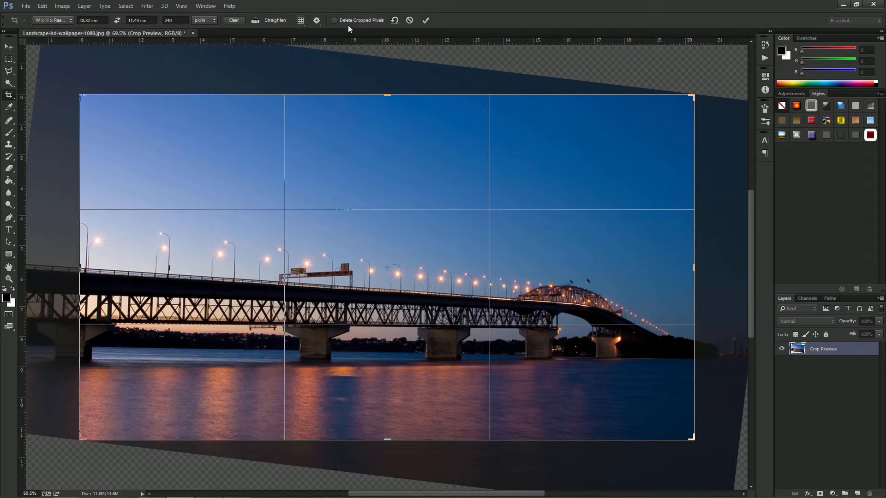
click(335, 20)
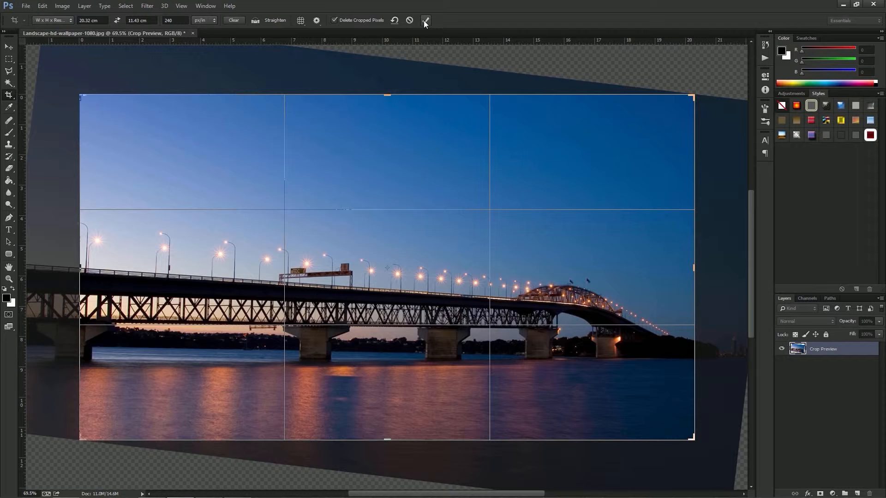
mouse_move(426, 21)
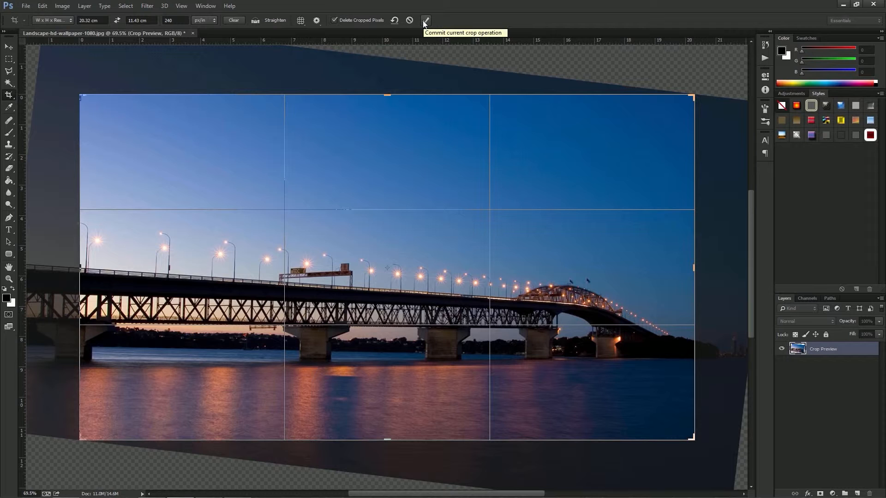
click(425, 20)
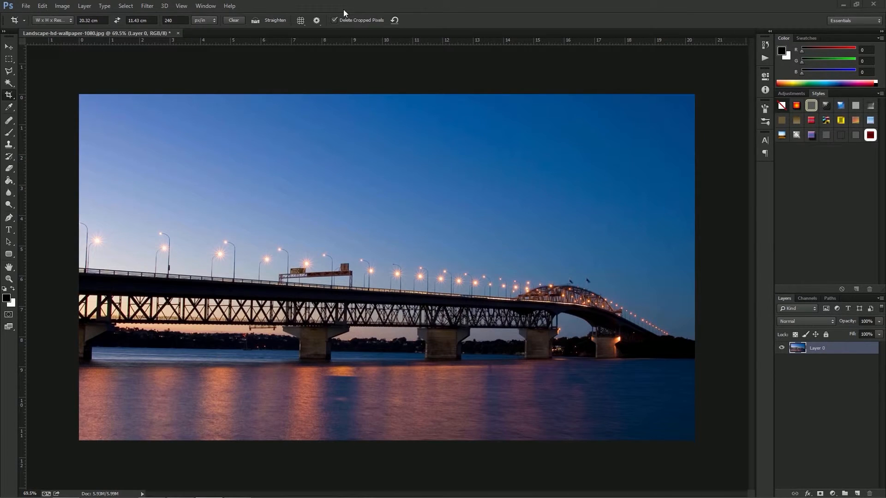
mouse_move(435, 5)
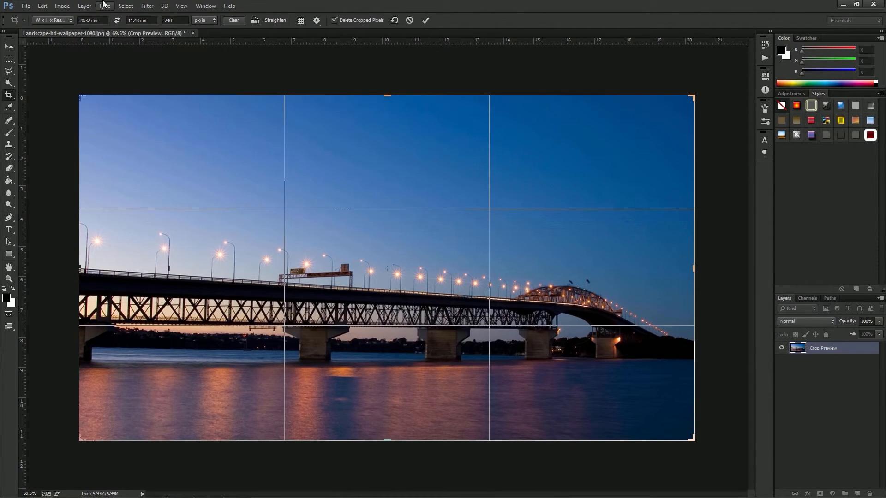
mouse_move(117, 20)
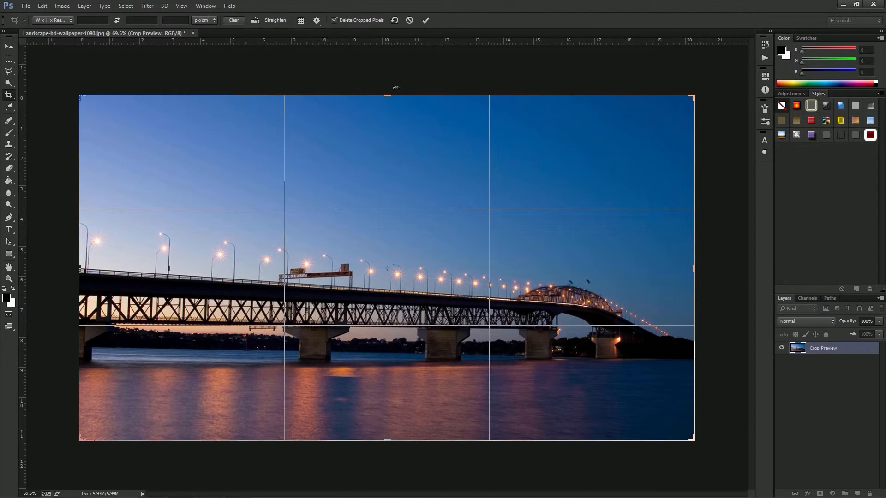
- Drag the top crop edge above the sky and commit, adding a transparent band
drag(387, 95, 387, 52)
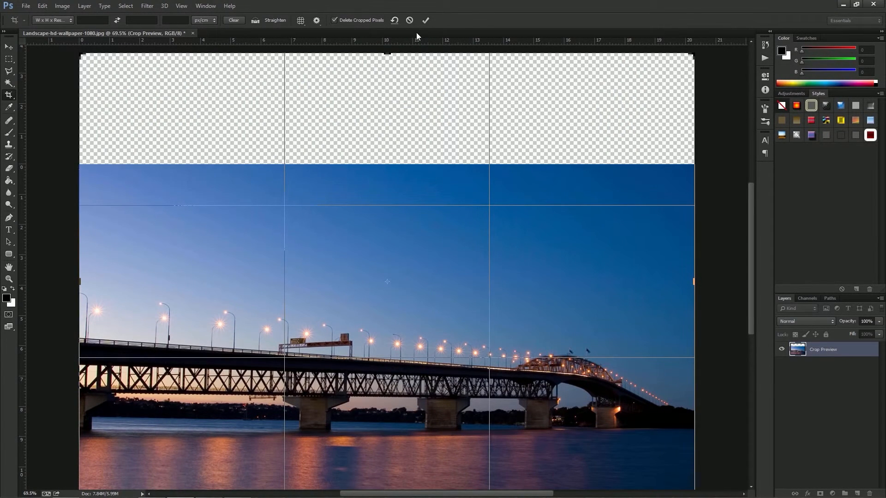
click(425, 21)
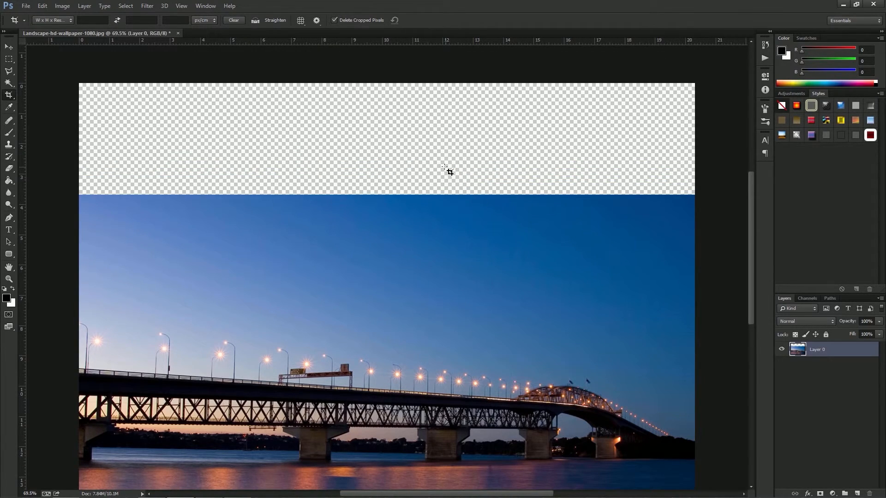
click(9, 60)
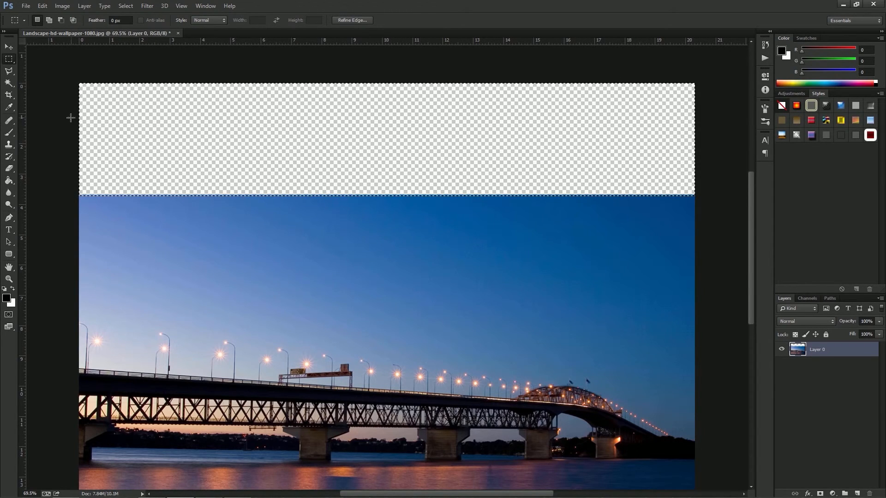
- Open the Fill dialog for the selected empty band above the sky
right_click(113, 119)
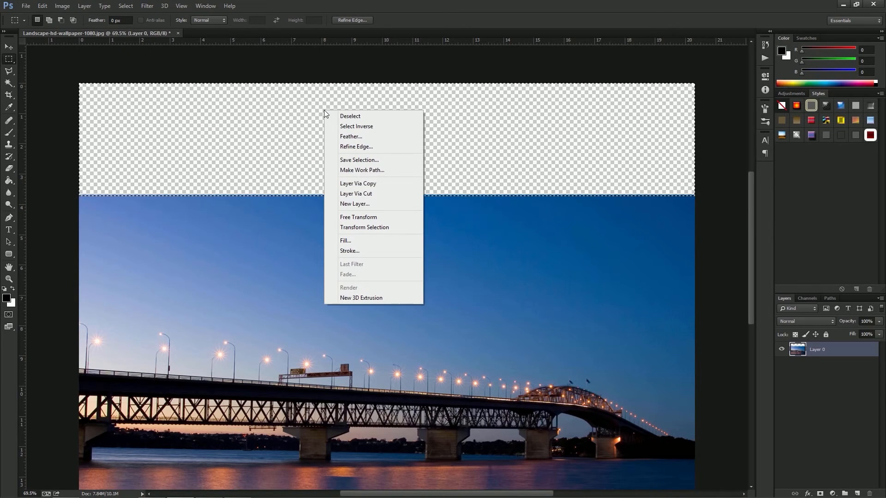
mouse_move(346, 241)
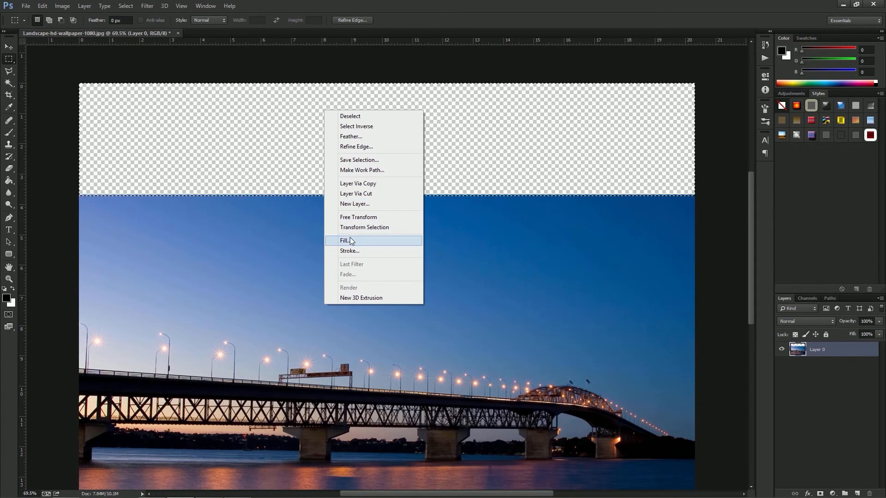
click(345, 240)
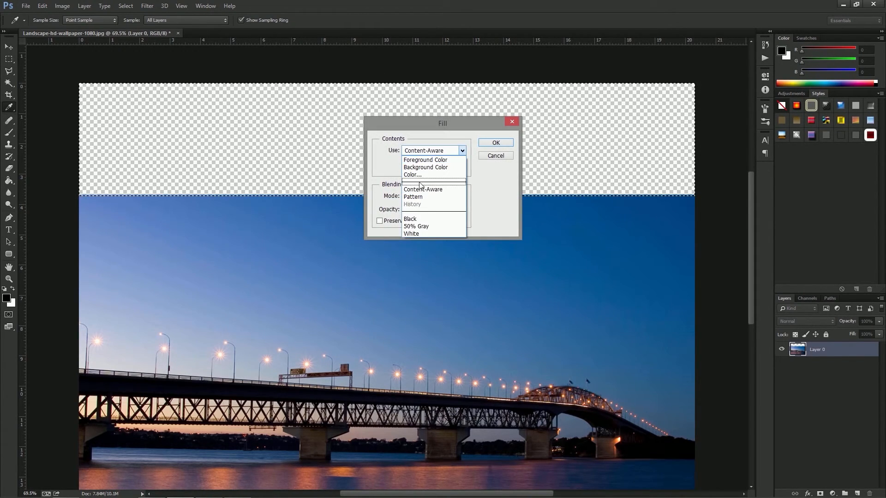
mouse_move(412, 174)
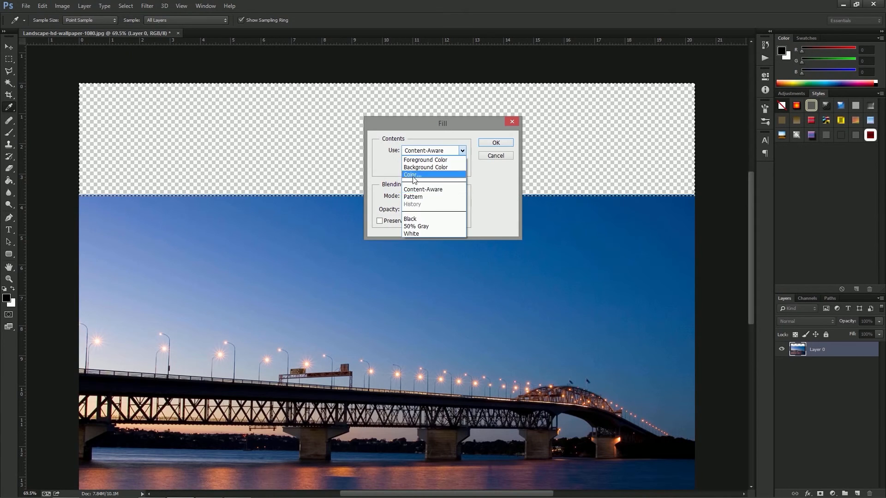